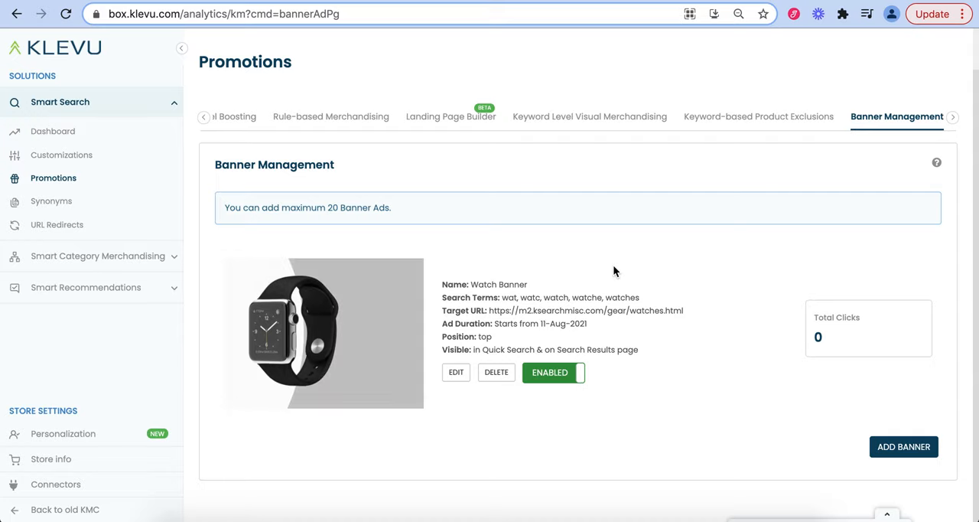
mouse_move(474, 284)
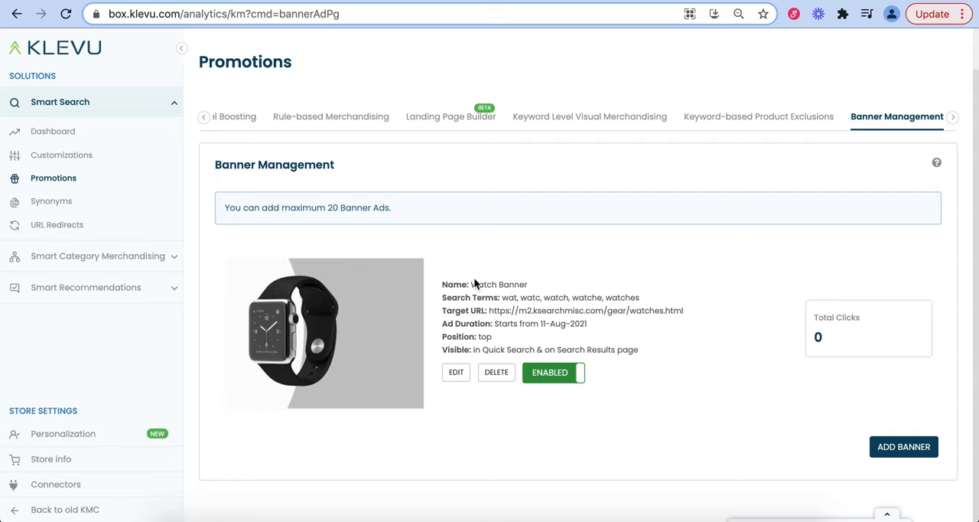
mouse_move(620, 301)
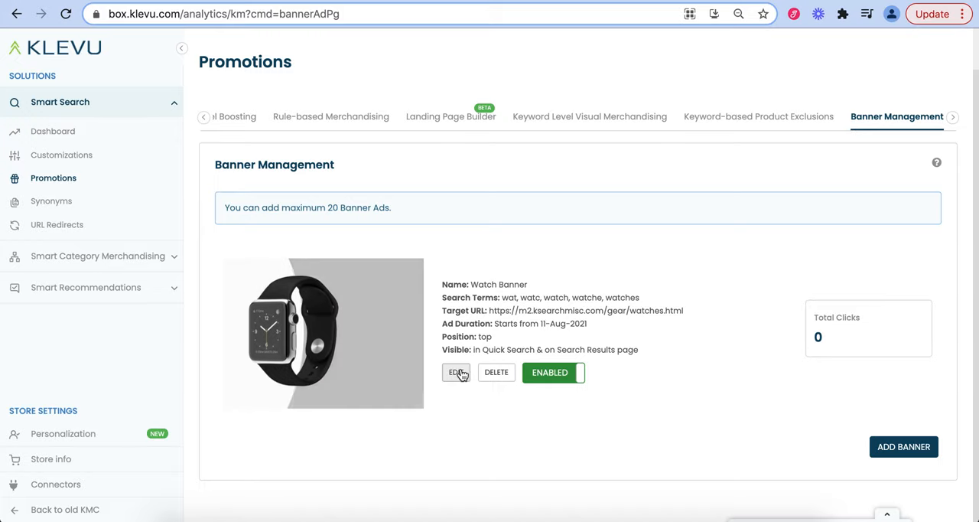
Step: Open the Watch Banner's edit form and scroll to its alt tag and target URL fields
left_click(455, 372)
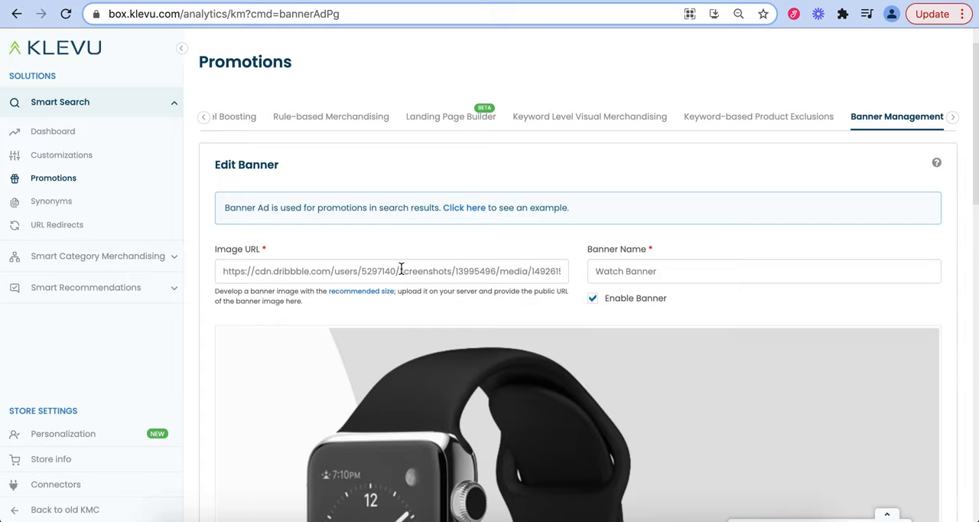
scroll("down", 3)
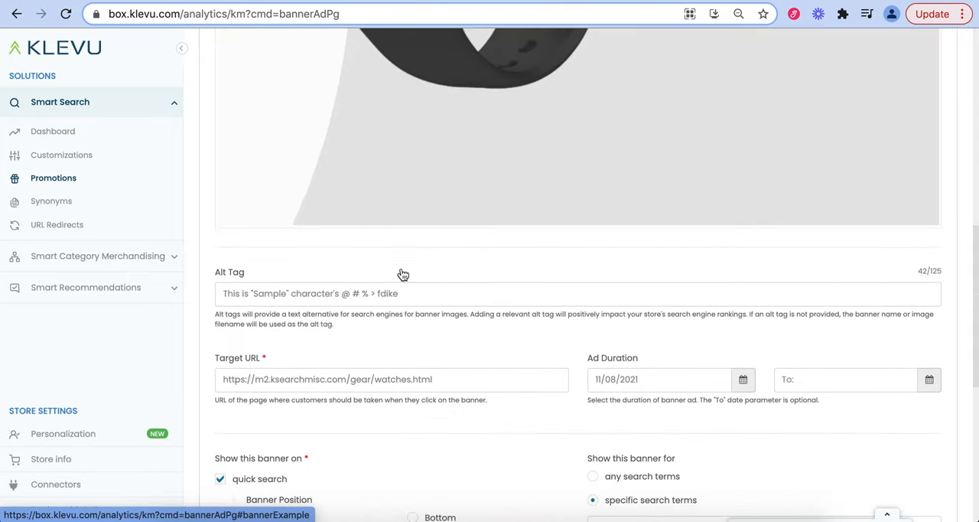
scroll("down", 3)
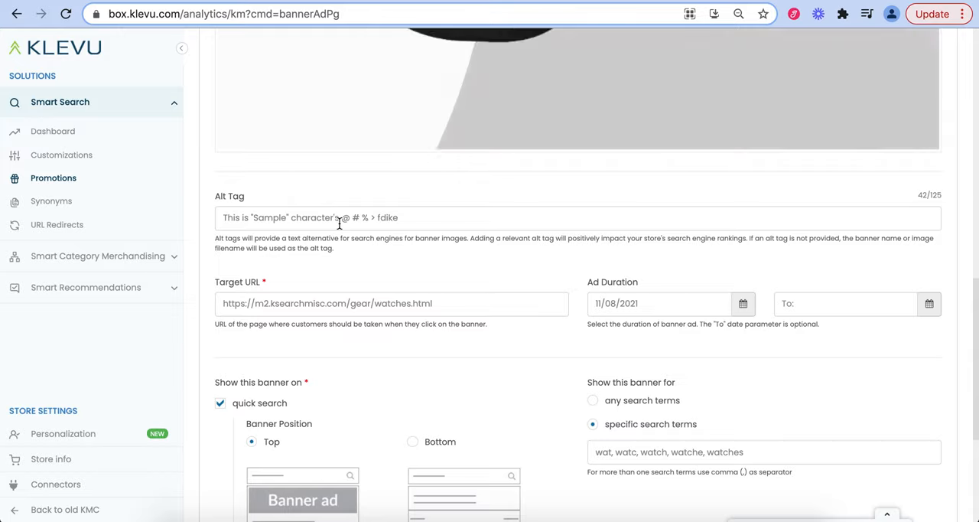
mouse_move(515, 253)
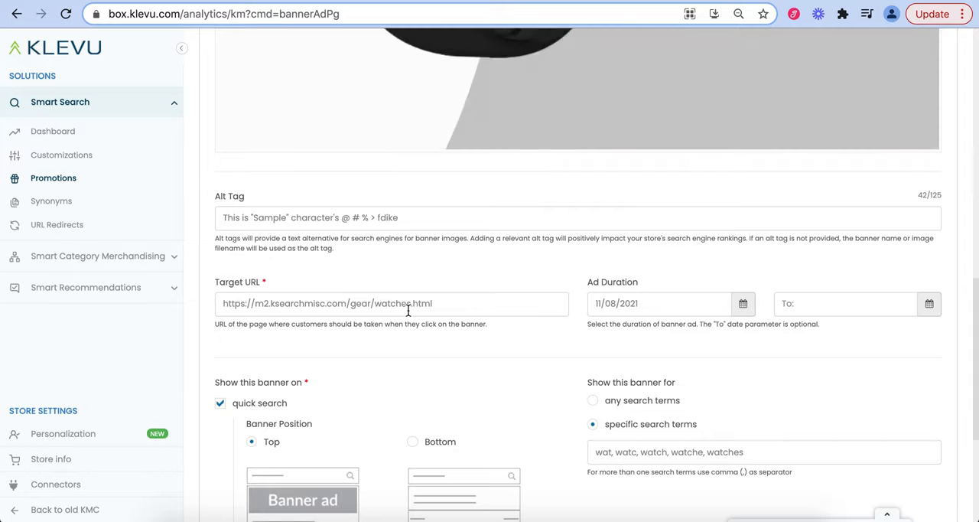
scroll("down", 3)
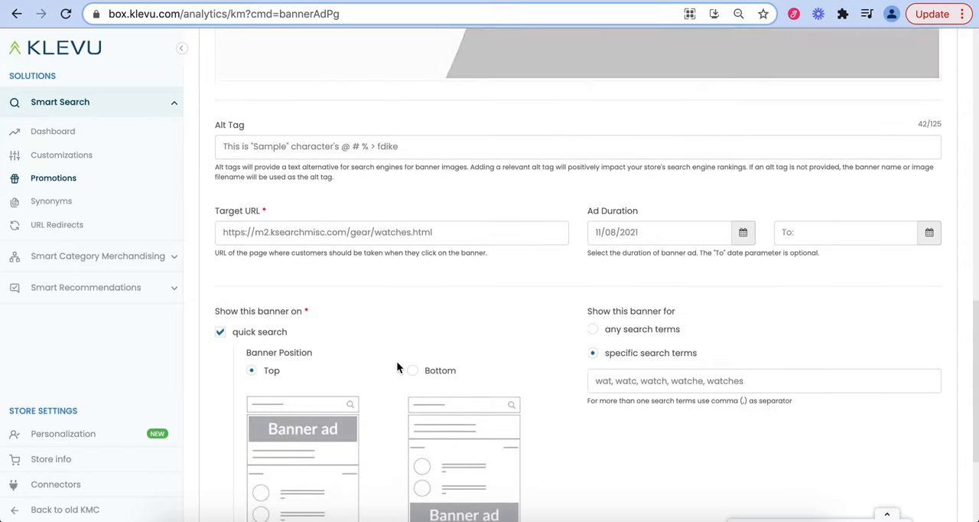
mouse_move(308, 360)
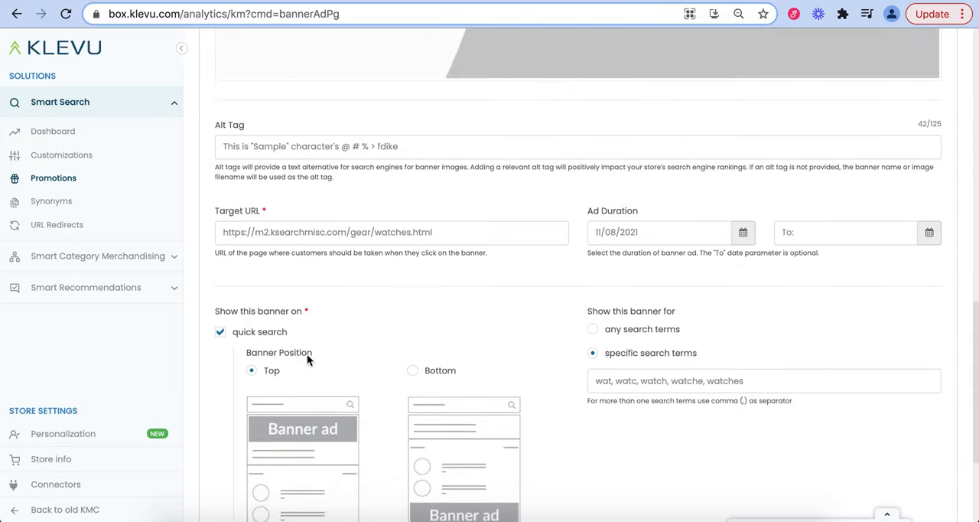
mouse_move(291, 331)
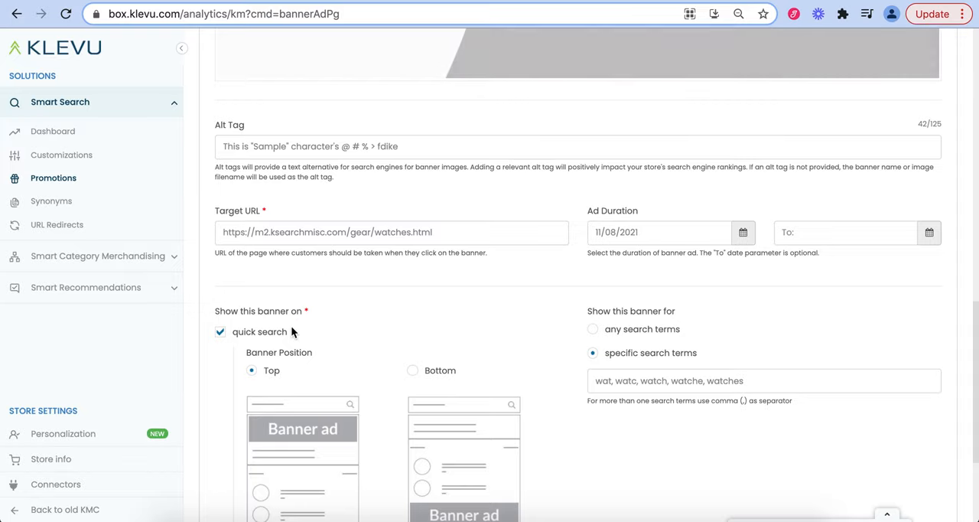
scroll("down", 3)
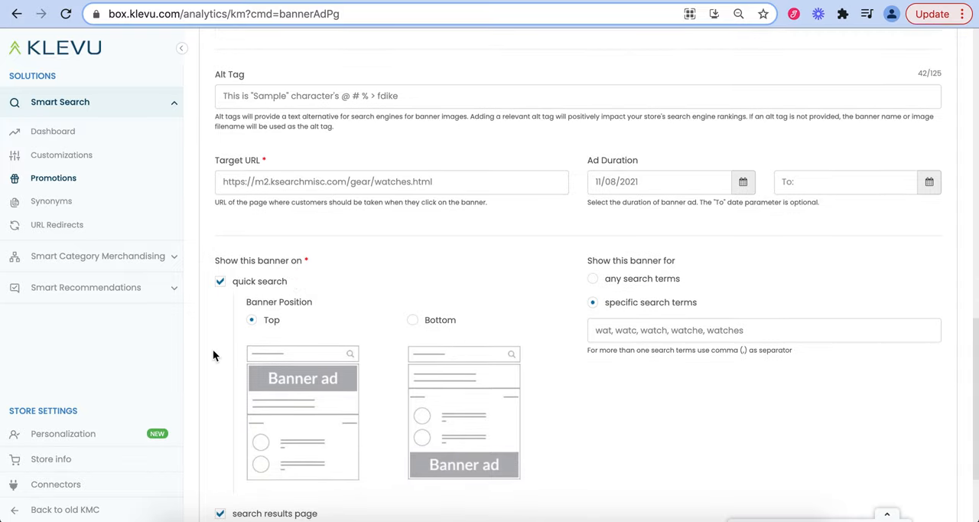
scroll("down", 3)
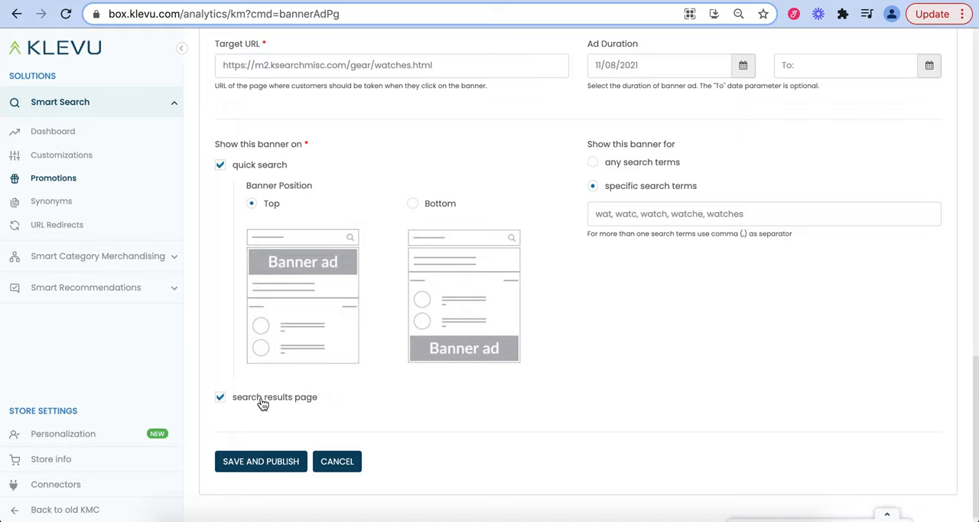
mouse_move(566, 364)
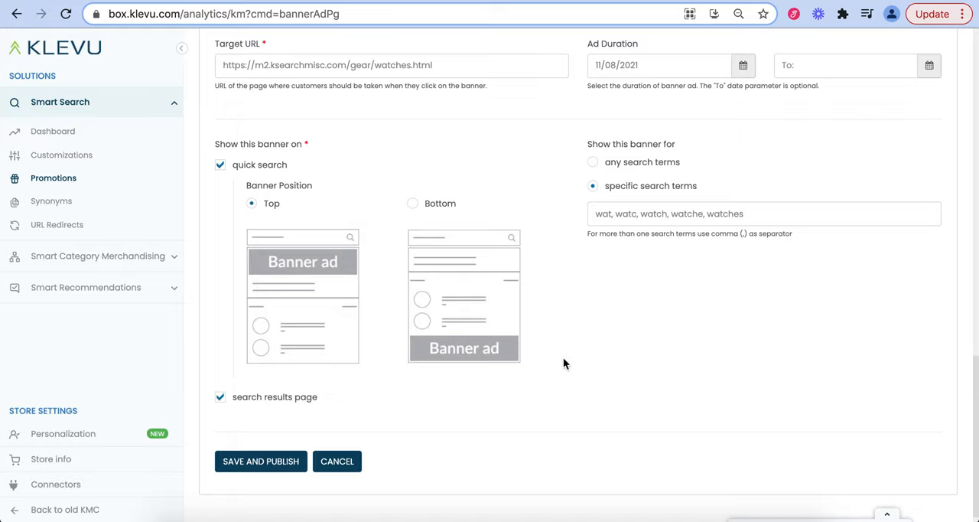
scroll("up", 3)
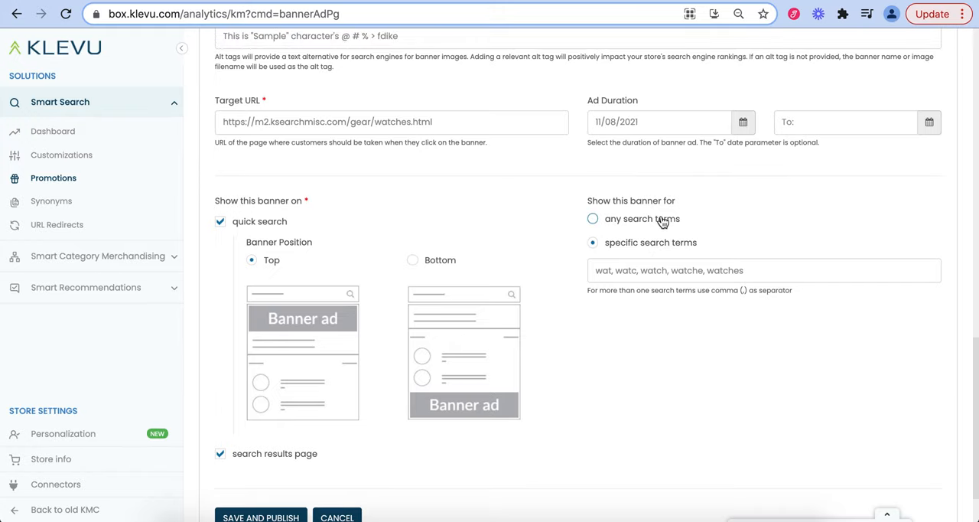
mouse_move(659, 229)
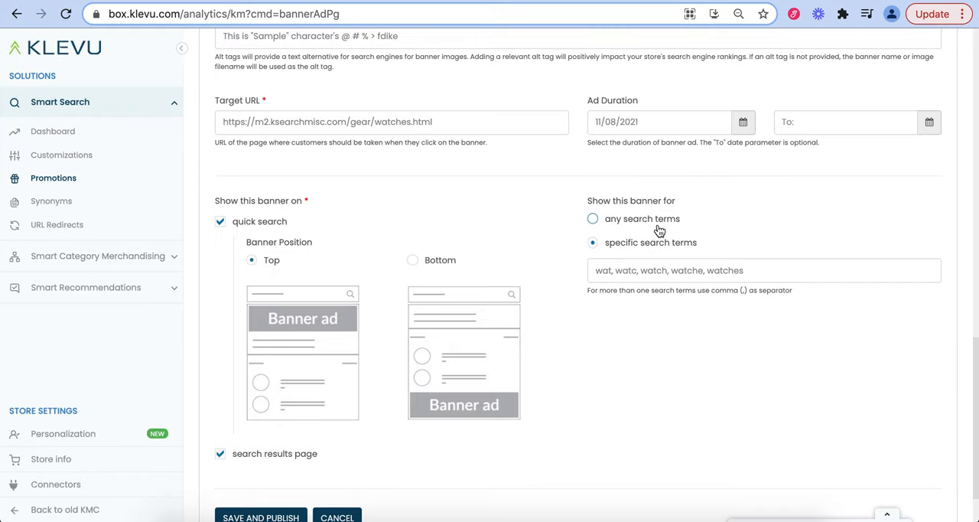